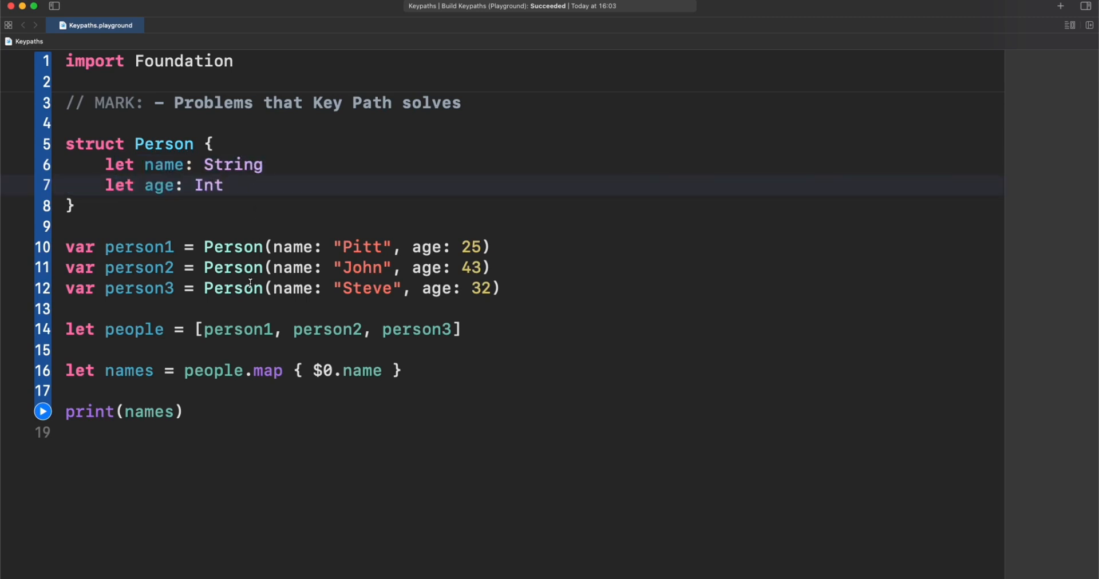
- Add a '// MARK – The Anatomy of a key path' comment below print(names)
double_click(129, 369)
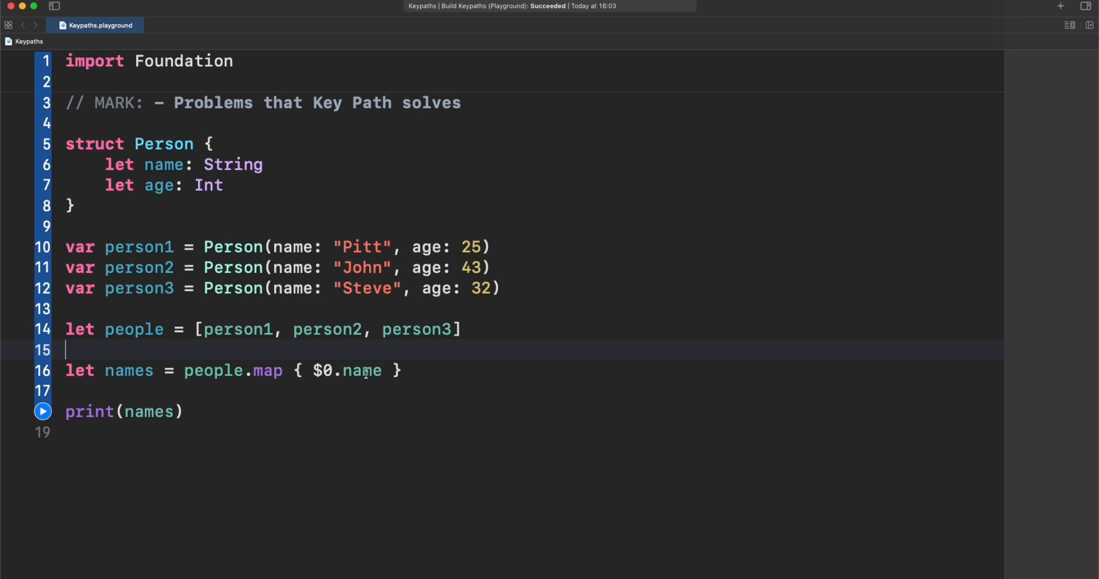
double_click(361, 371)
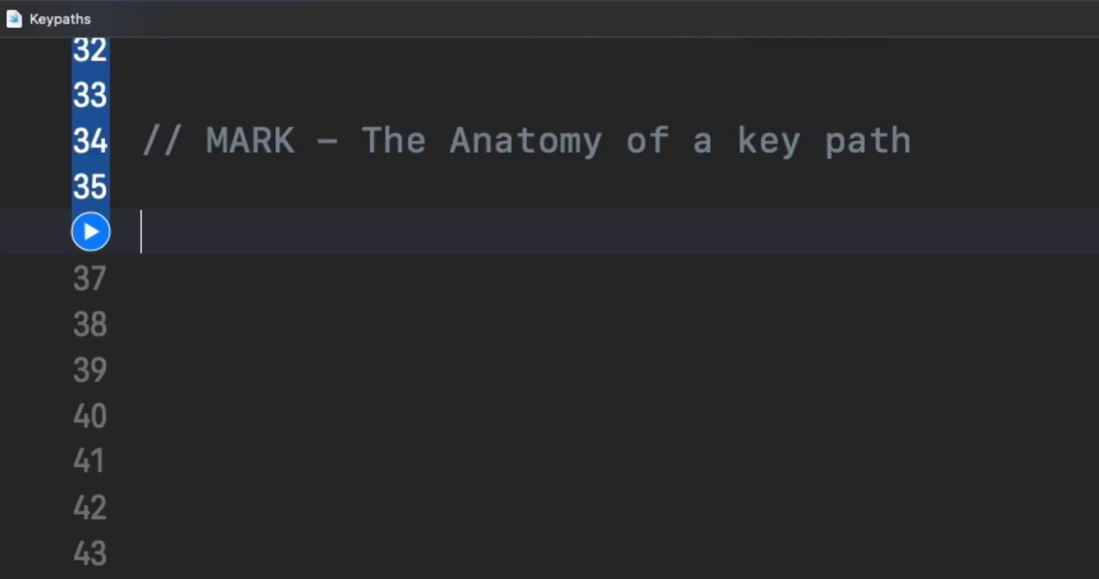
- Declare 'let nameProperty = \Person.name' from the \<Type_name>.<Path> template
text(\<Type_name>)
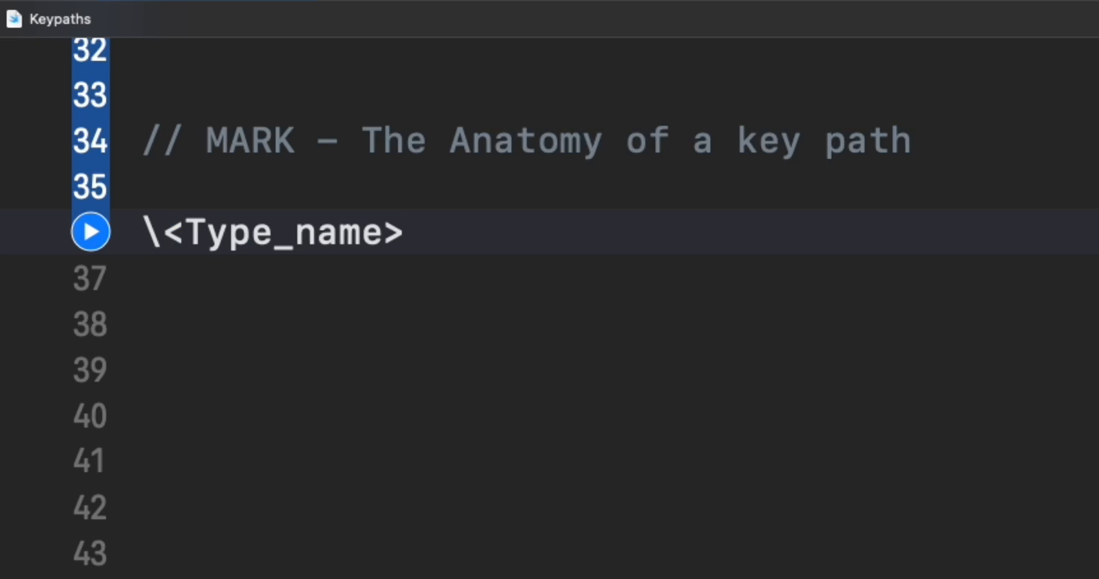
click(400, 231)
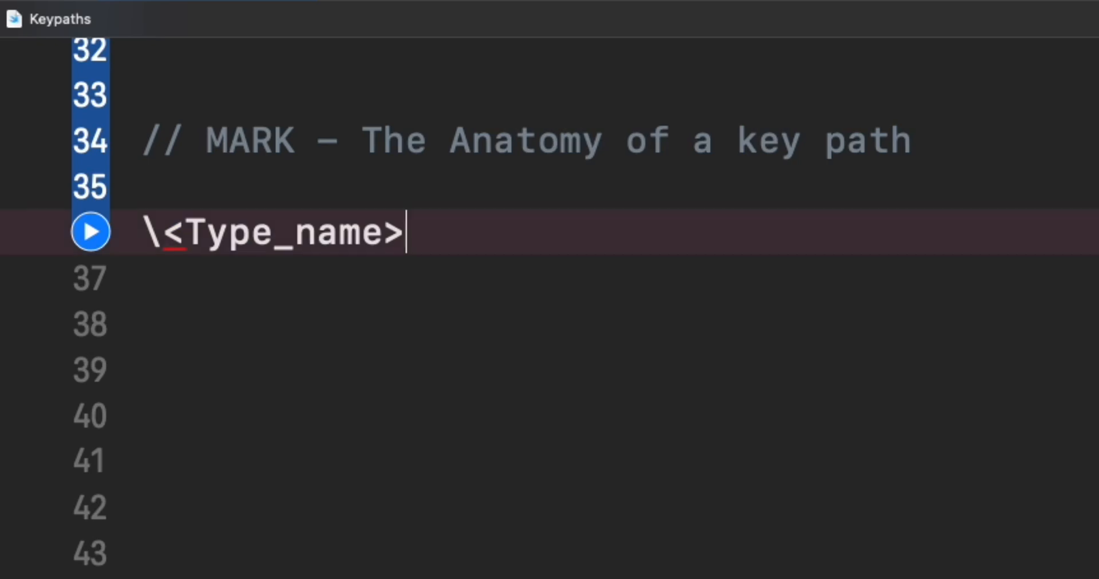
text(.<Path>)
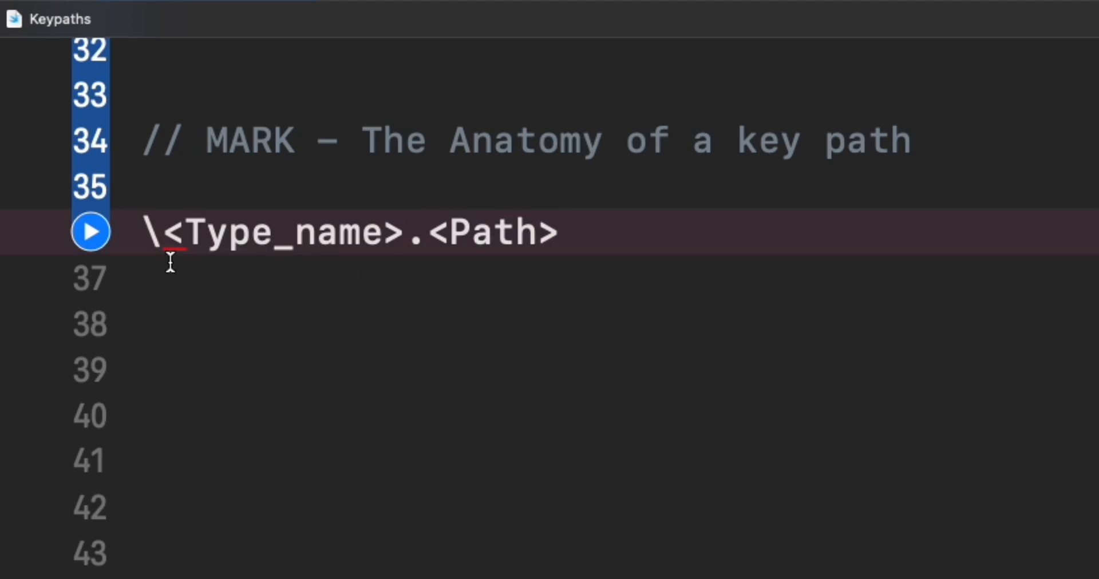
text(Person)
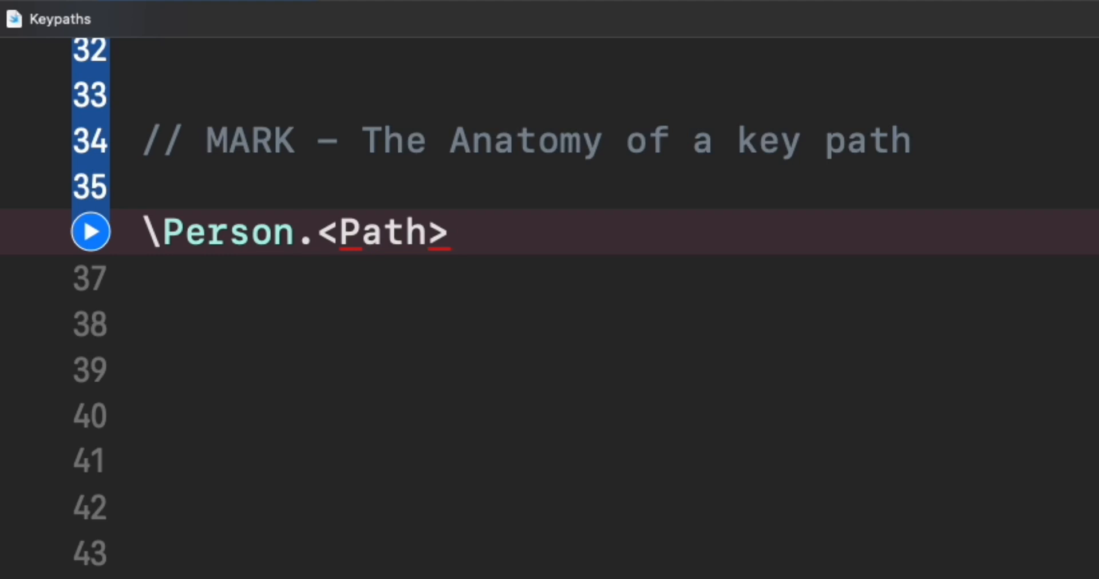
text(name)
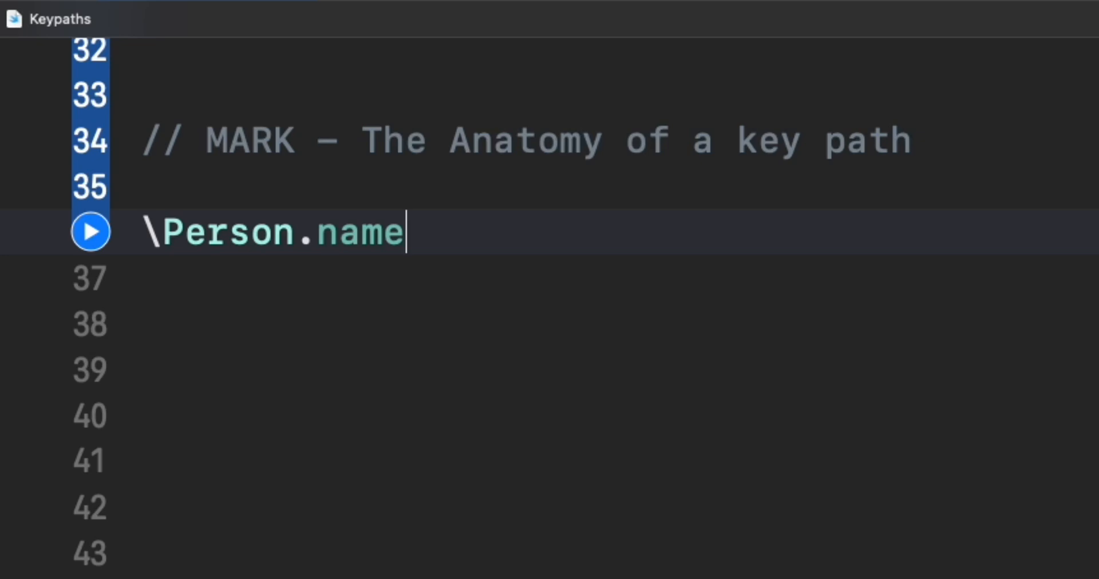
text(let nameProperty =)
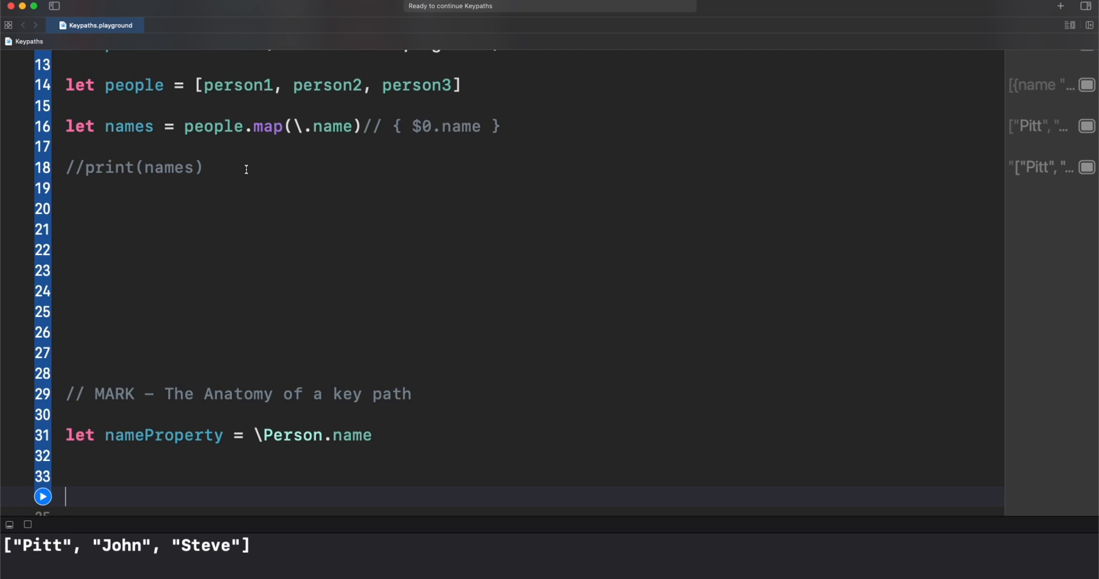
- Start the line 'let names2 = people.map { }' below the key path declaration
scroll(down, 3)
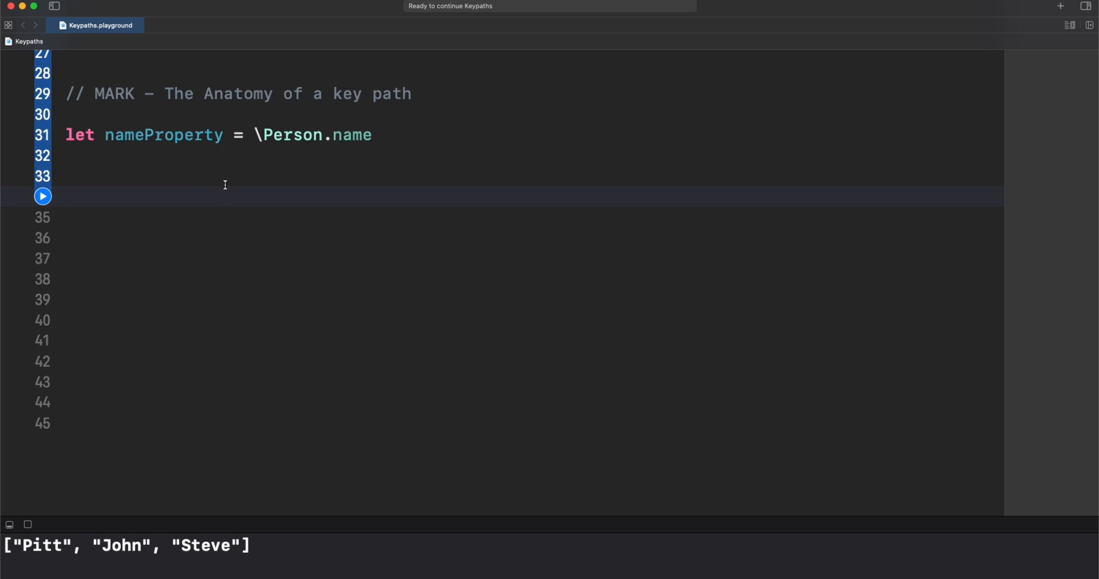
text(let names2 = people)
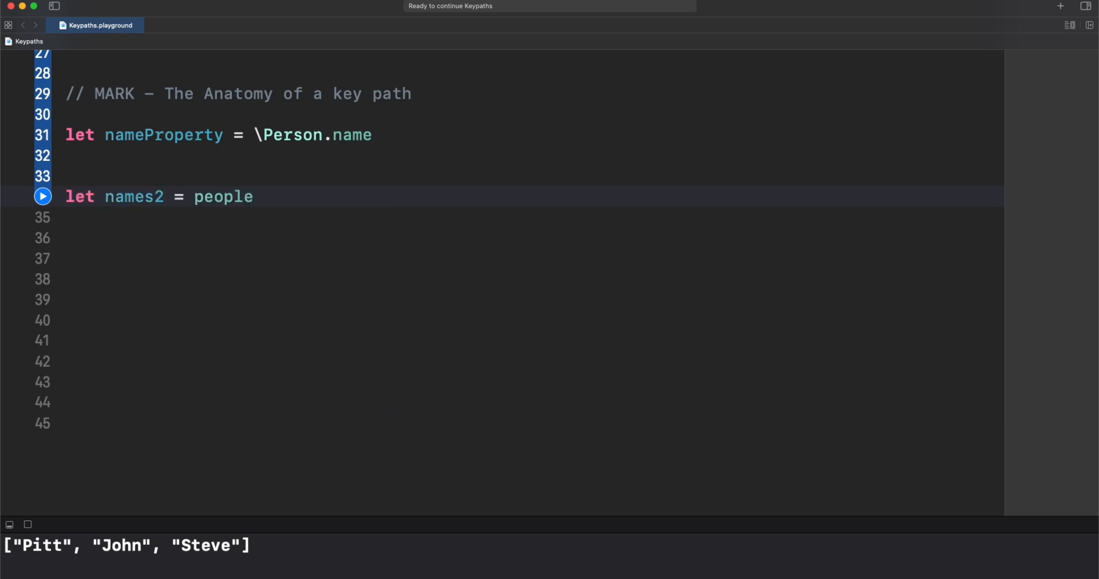
text(.map { })
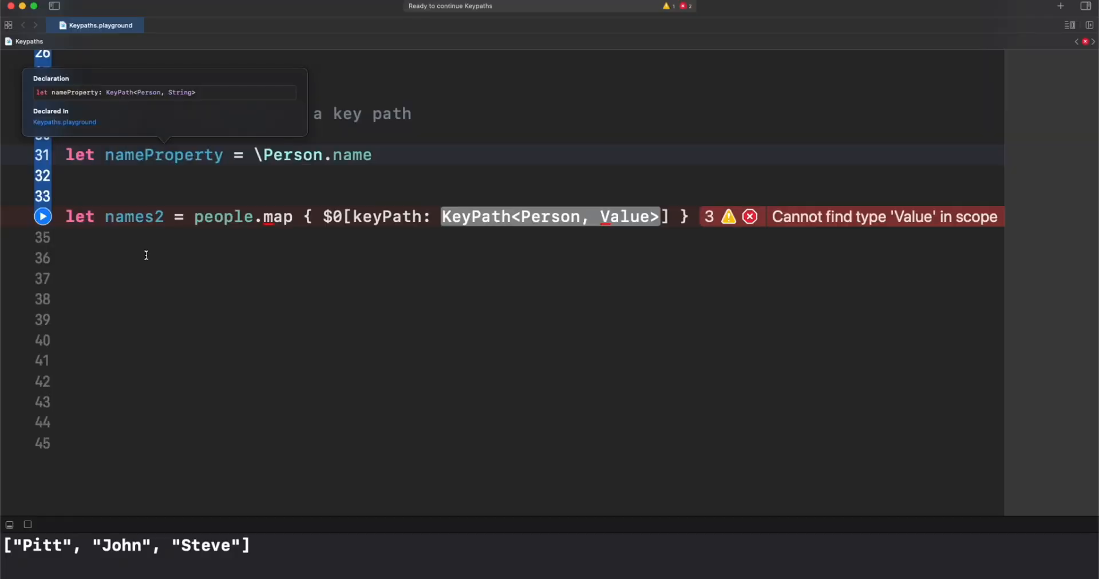
mouse_move(554, 263)
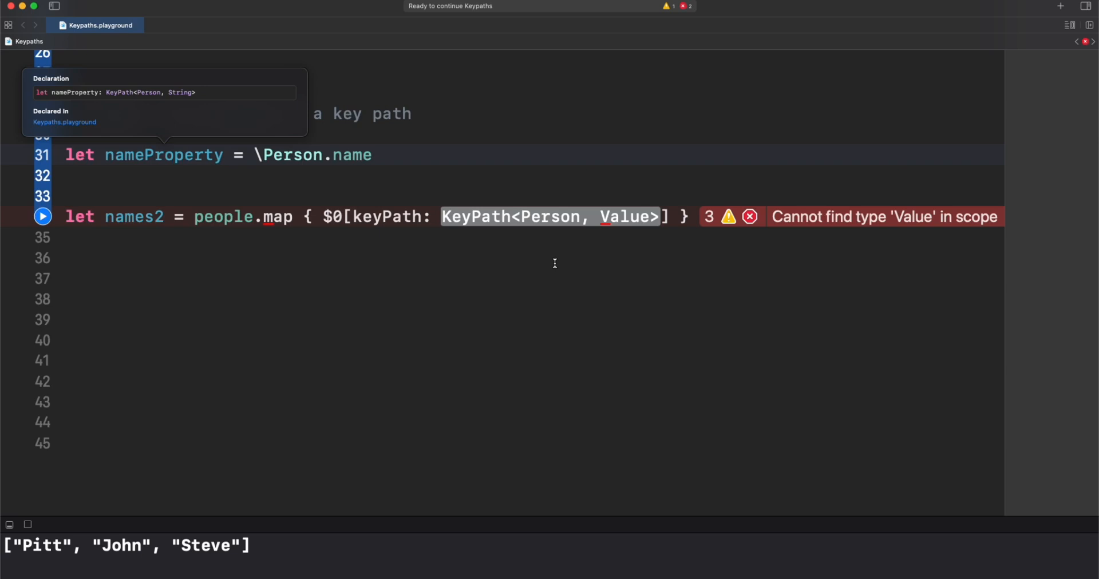
mouse_move(523, 244)
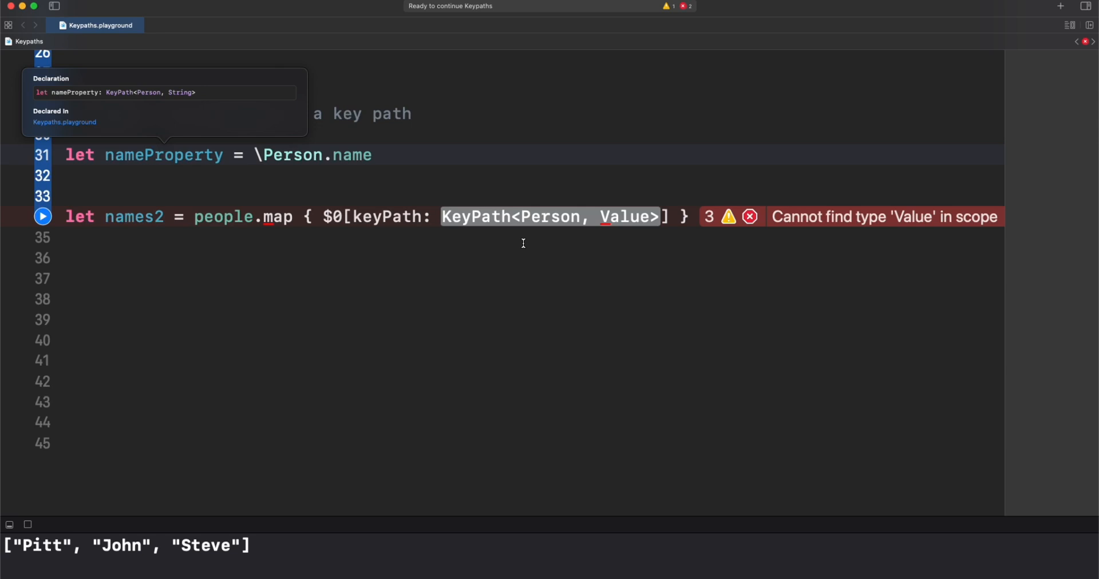
mouse_move(547, 226)
text(nameProperty)
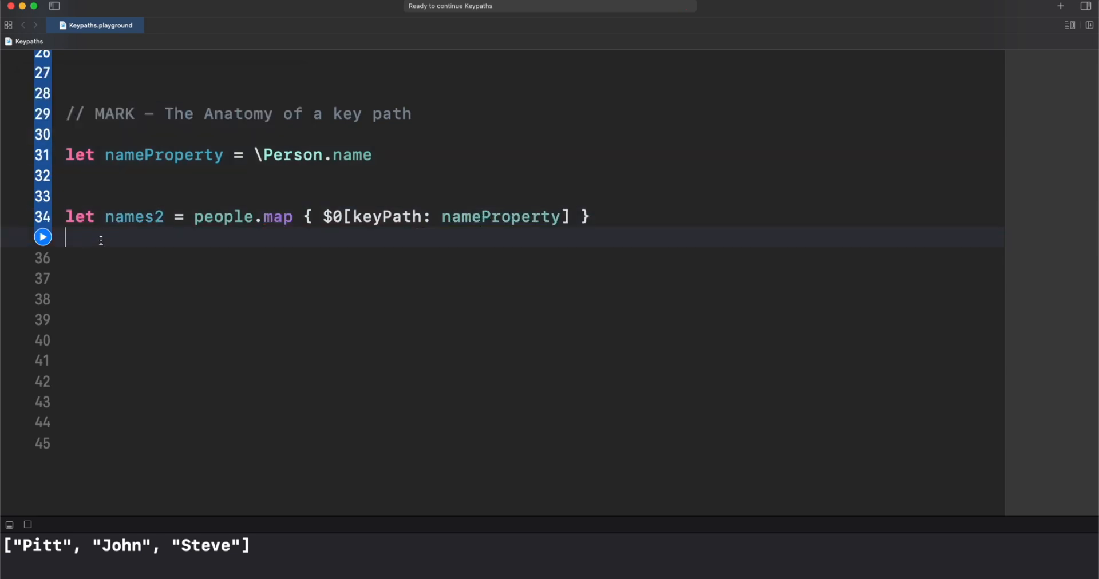
- Add print(names2) and run the playground to print Pitt, John, Steve again
text(print(names2))
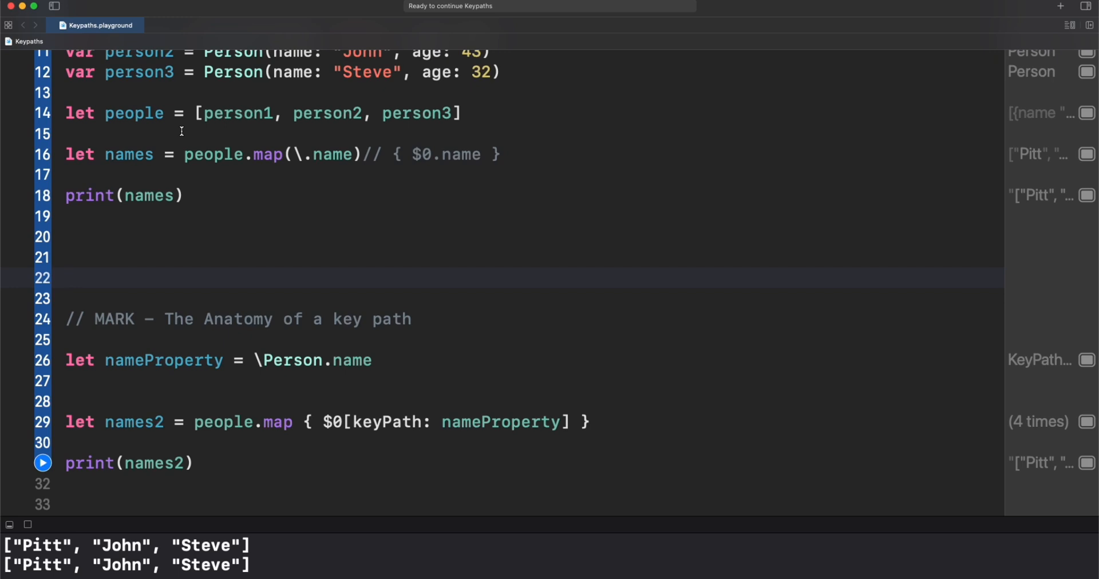
click(65, 278)
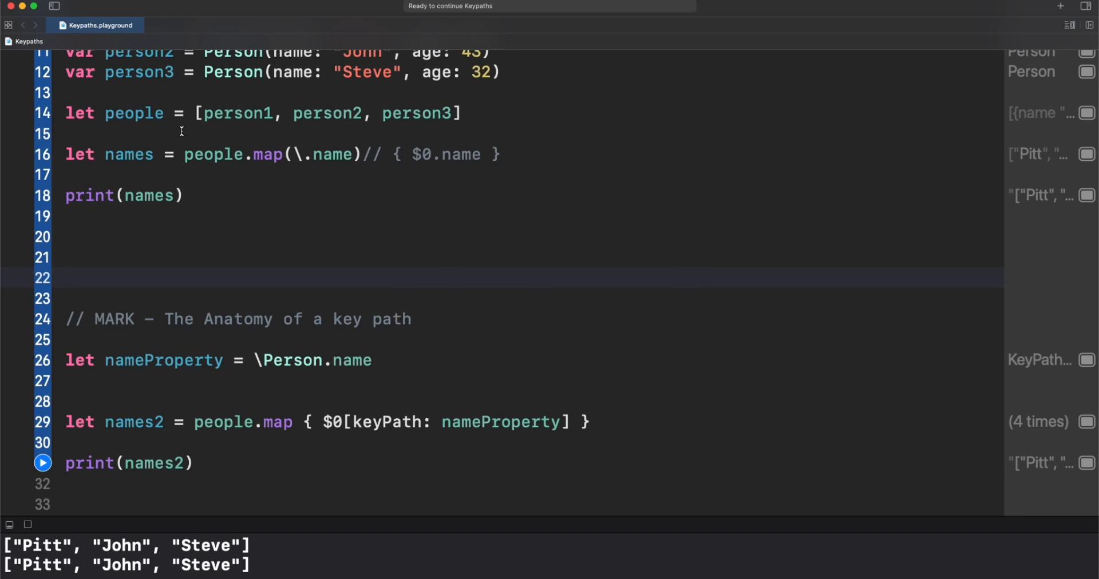
click(65, 278)
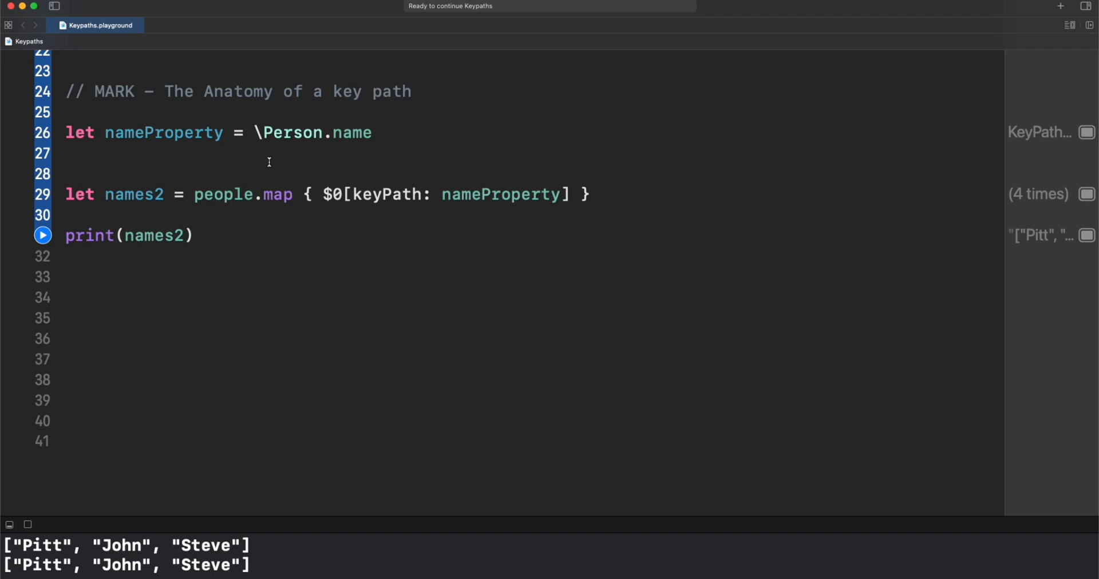
mouse_move(273, 156)
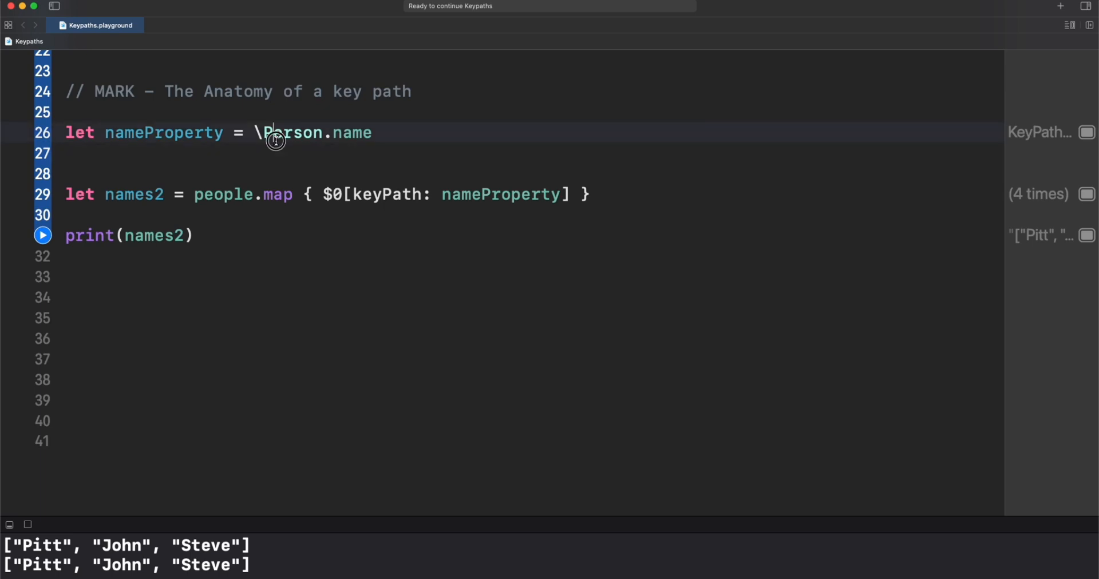
- Begin an explicit ': Key' type annotation on the nameProperty declaration
double_click(293, 132)
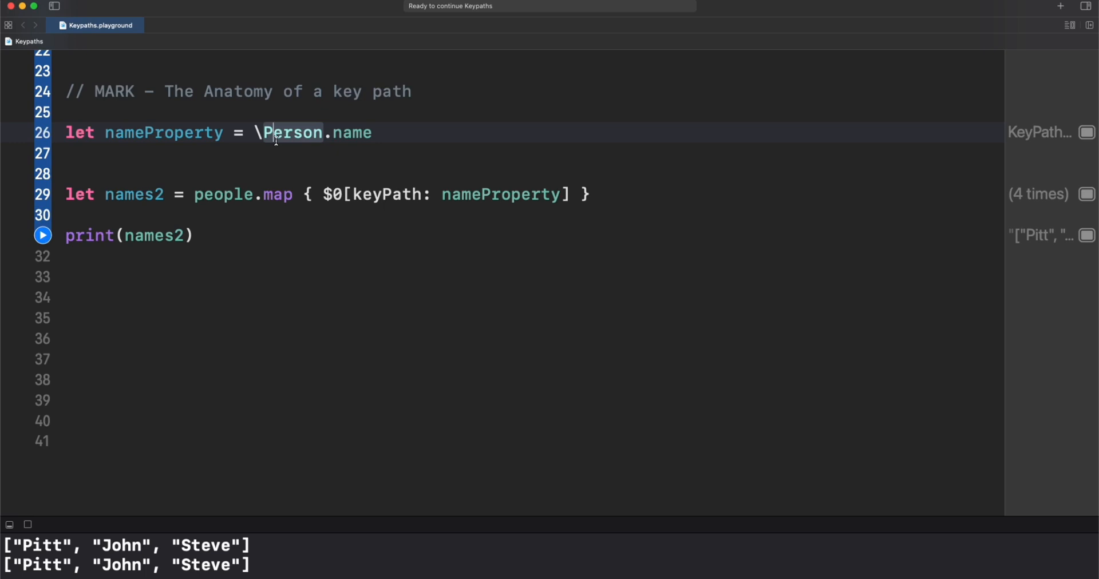
text(: Key)
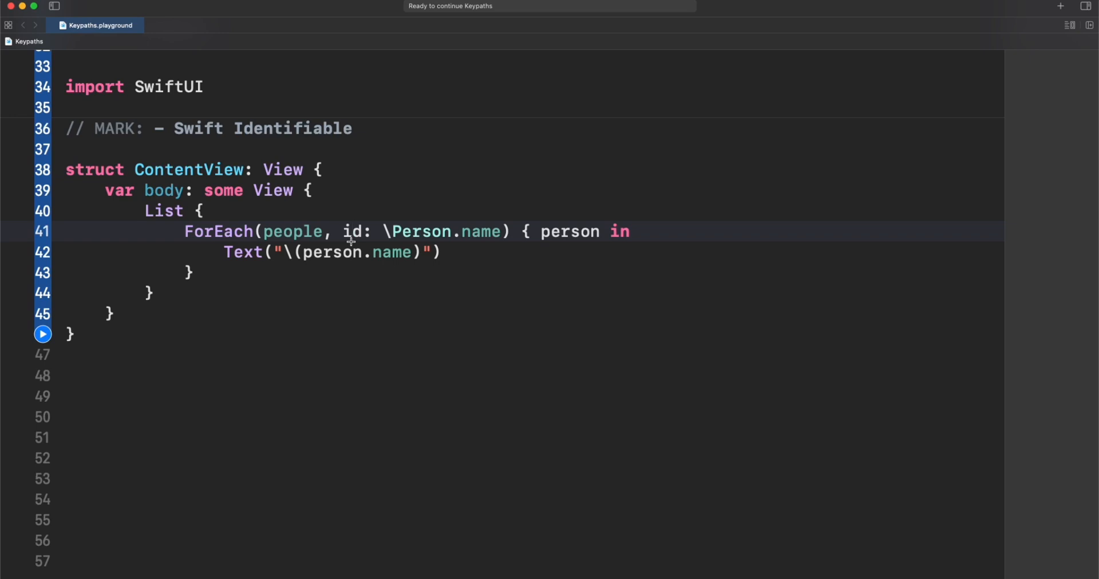
- Select the id key path in ForEach(people, id: \Person.name) for replacement
click(350, 231)
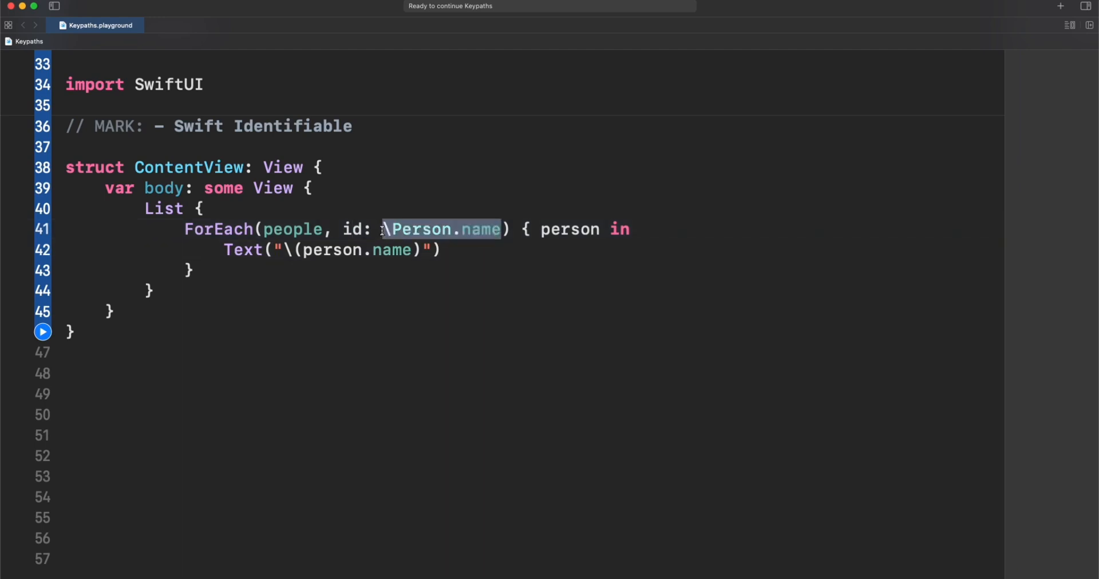
- Make ForEach iterate over names with id \.self, rendering Text for each name
text({ $0.name })
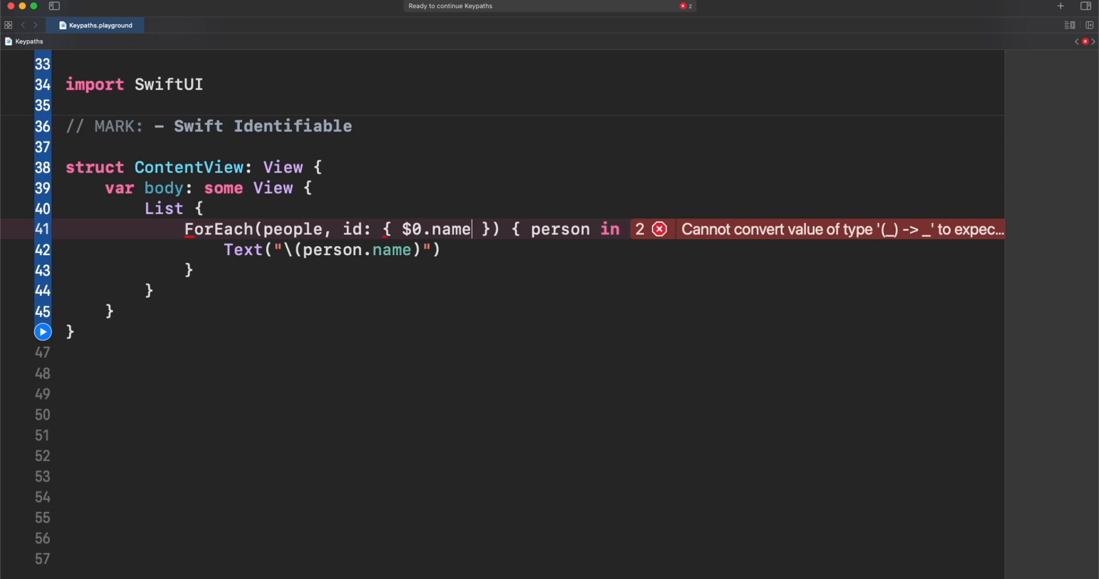
text(\Person.name)
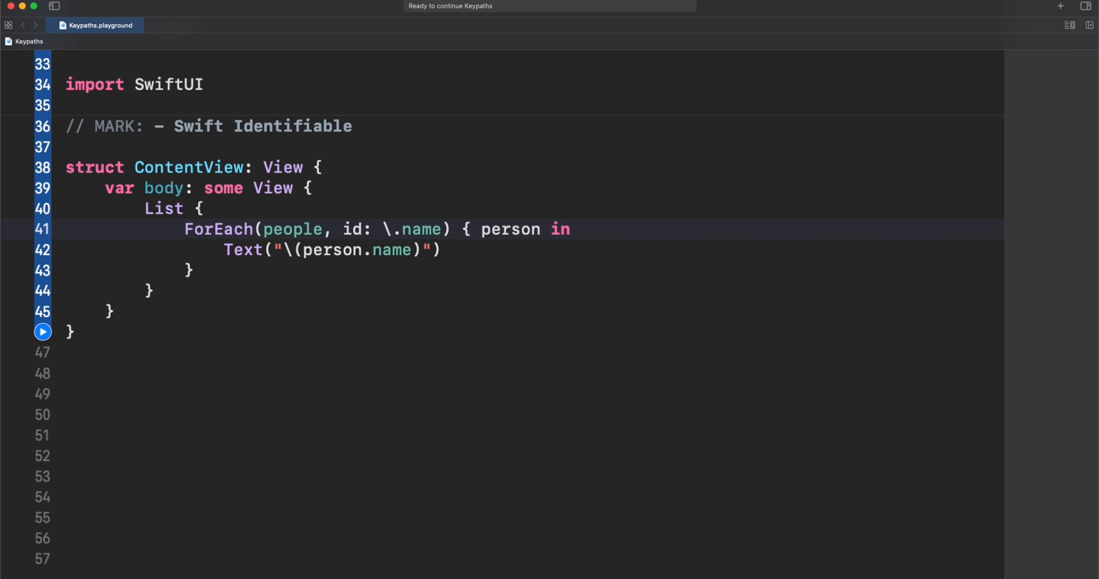
text(names)
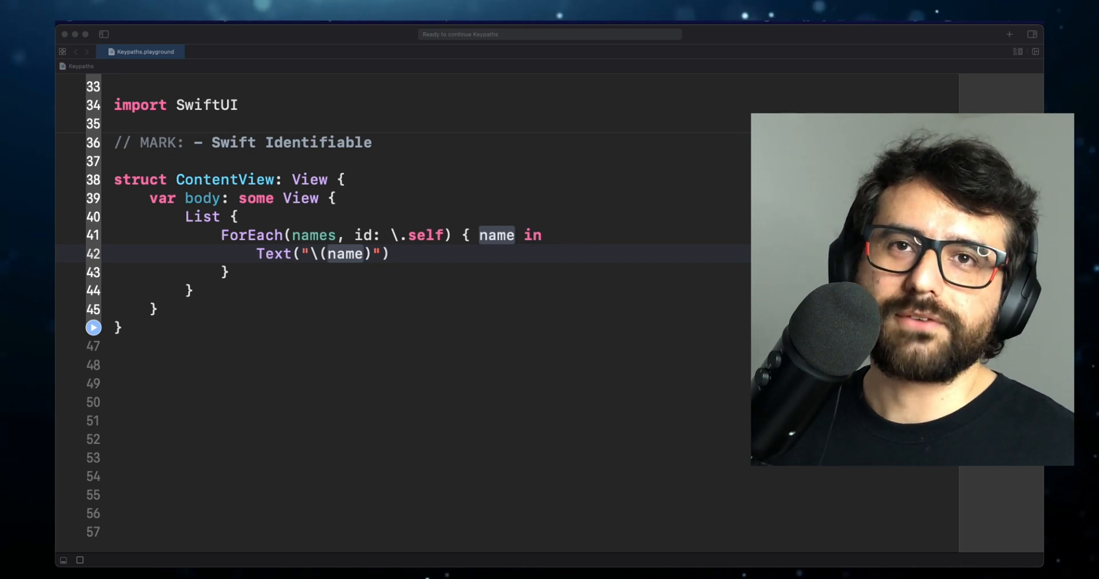
- Give uppercased the generic signature <T>(object: T, keypath: KeyPath<T, String>)
scroll(down, 3)
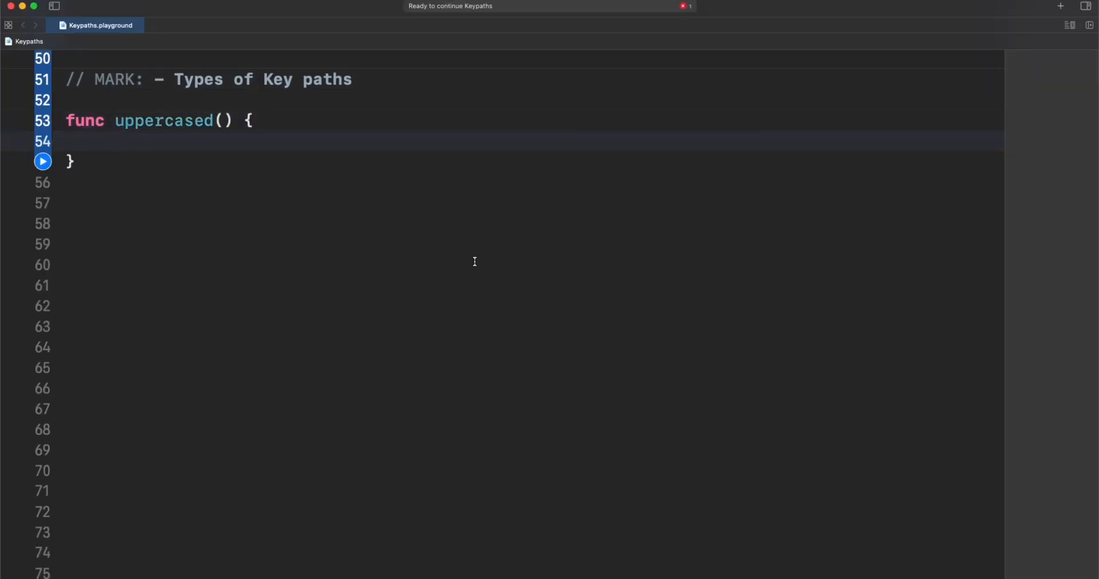
click(224, 121)
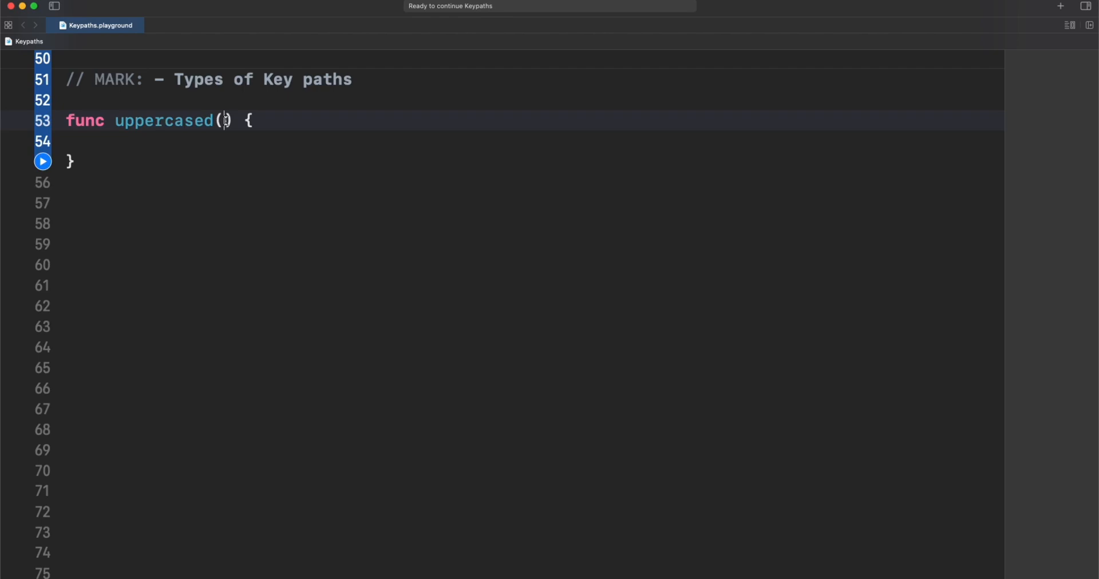
text(<T>(object: T,)
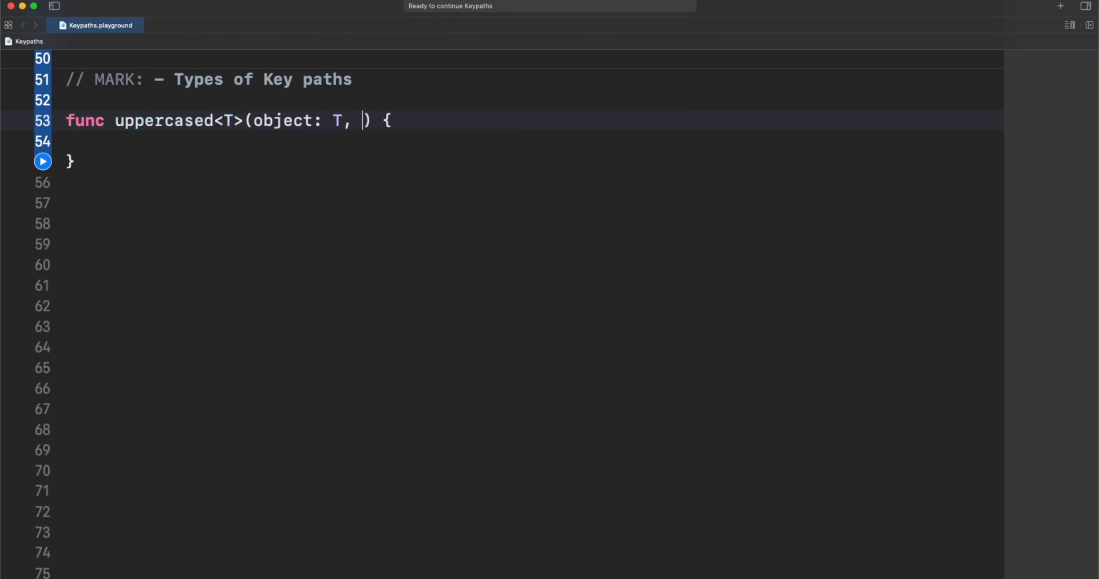
text(keypath: KeyPath)
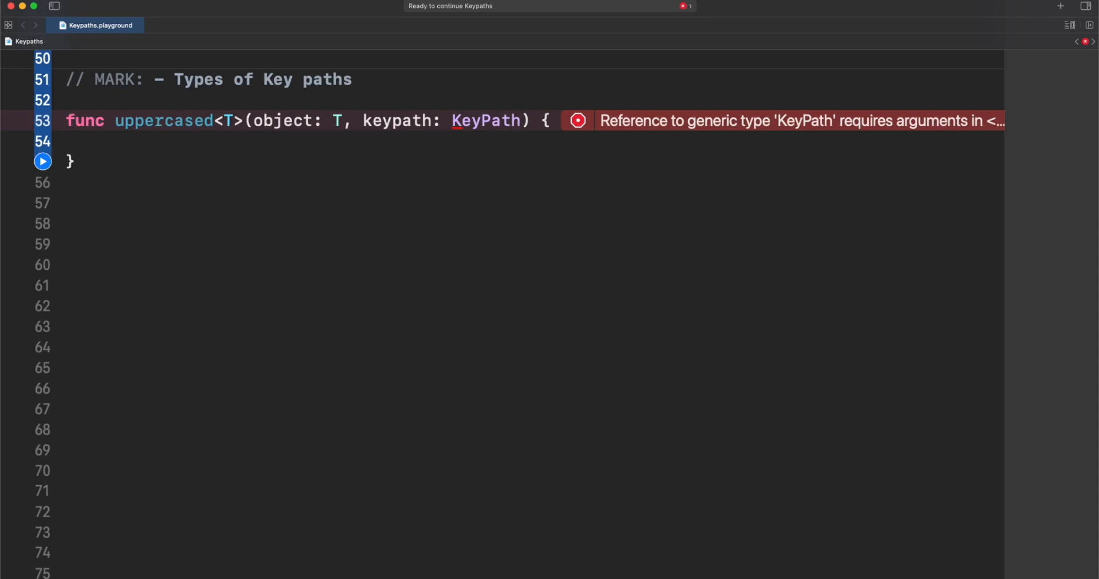
text(<>)
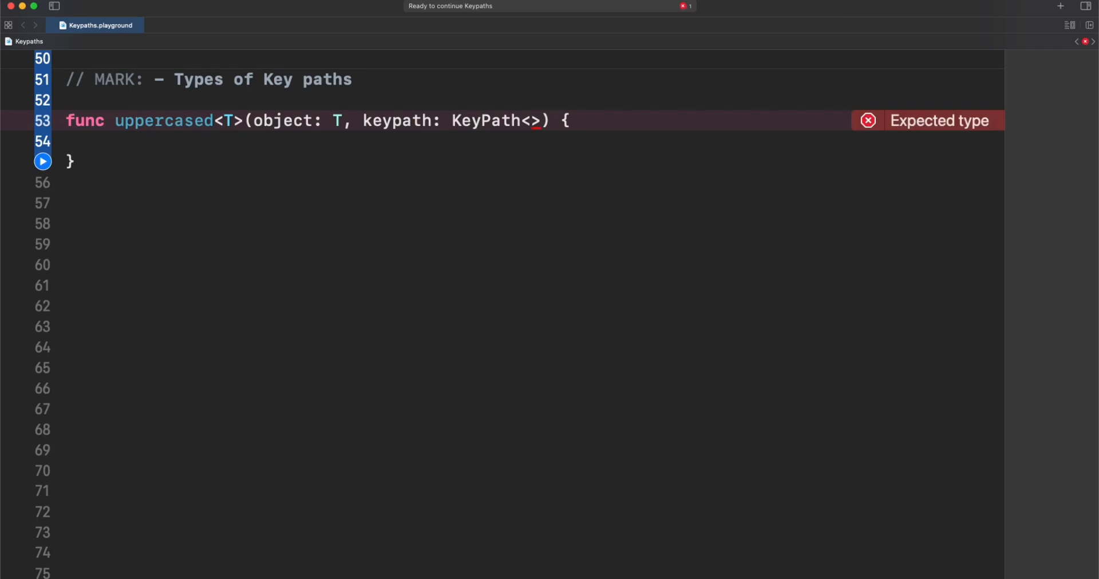
text(t)
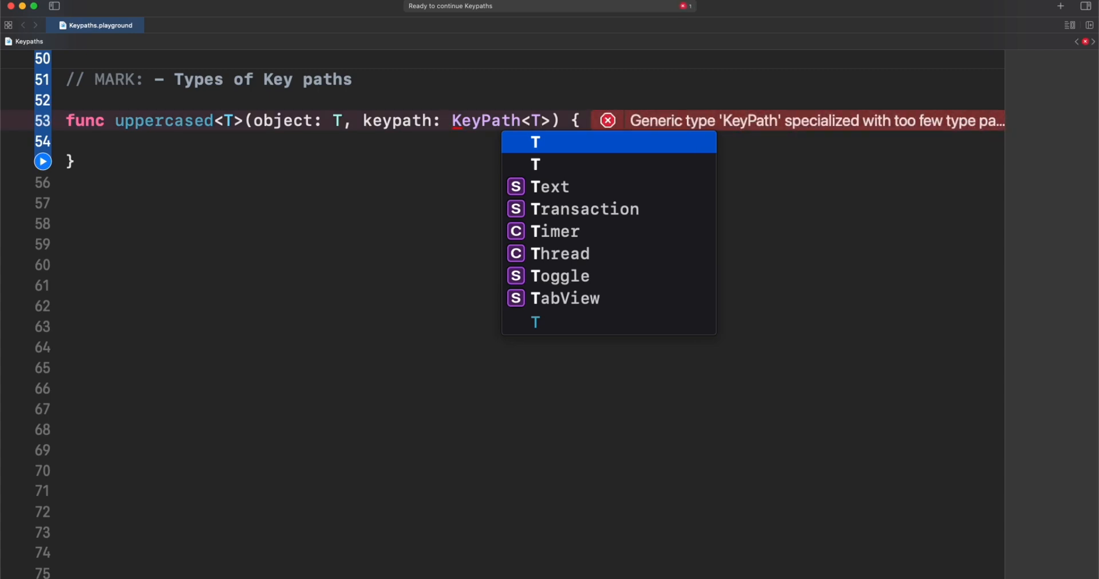
text(, String)
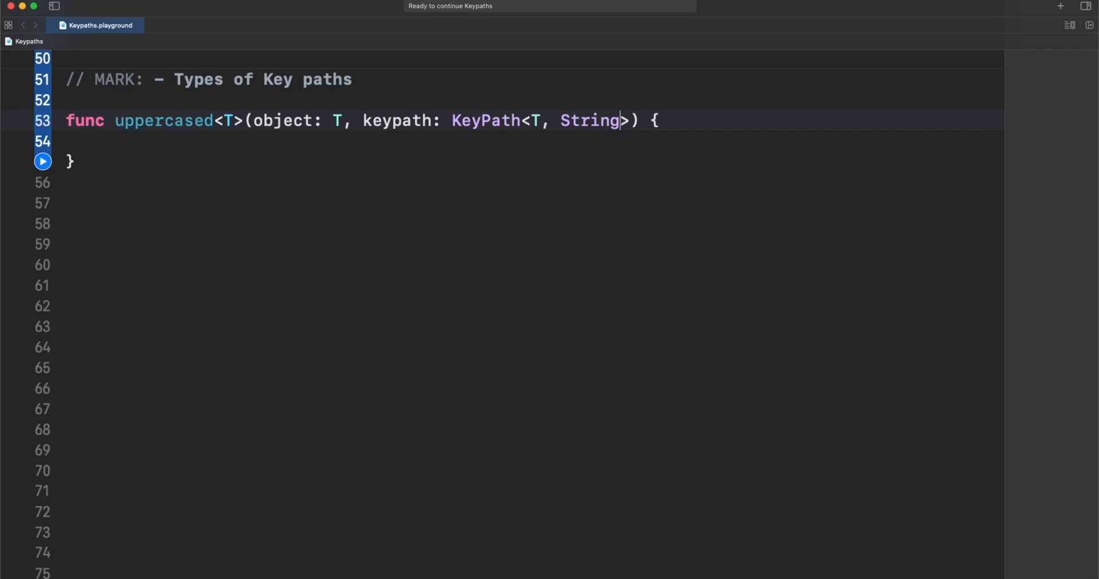
- Write the body 'object[keyPath: keypath] = object[keyPath: keypath]'
text(object[keyPath: KeyPath<T, Value>)
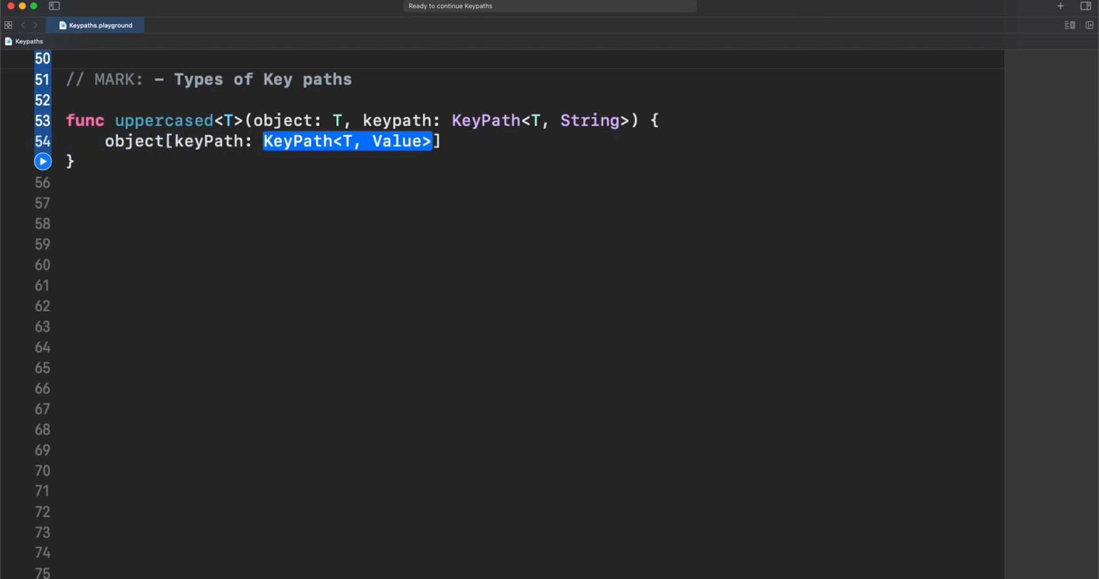
text(keypath] =)
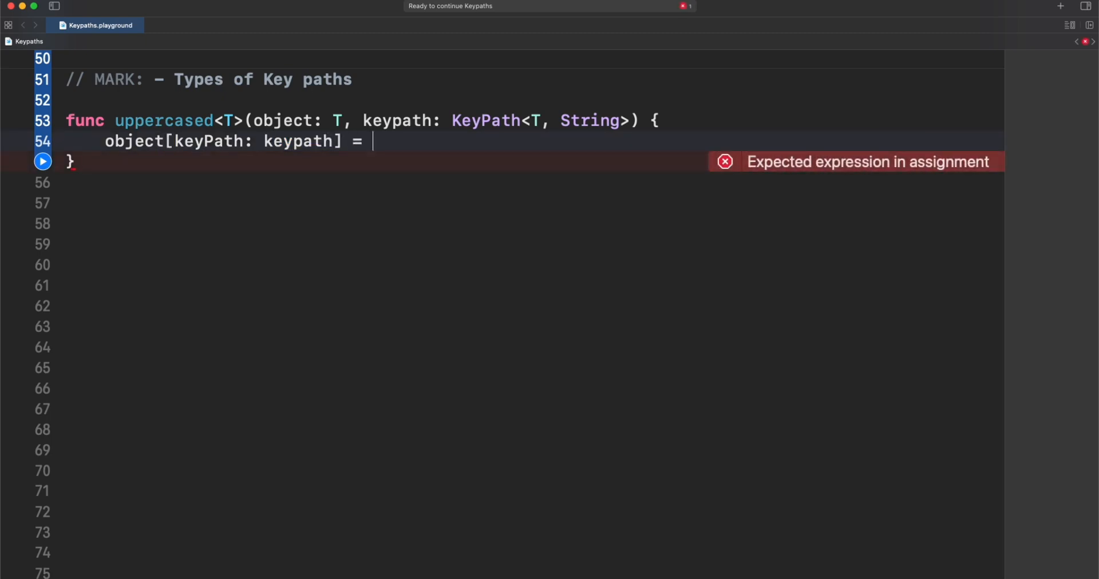
text(object[])
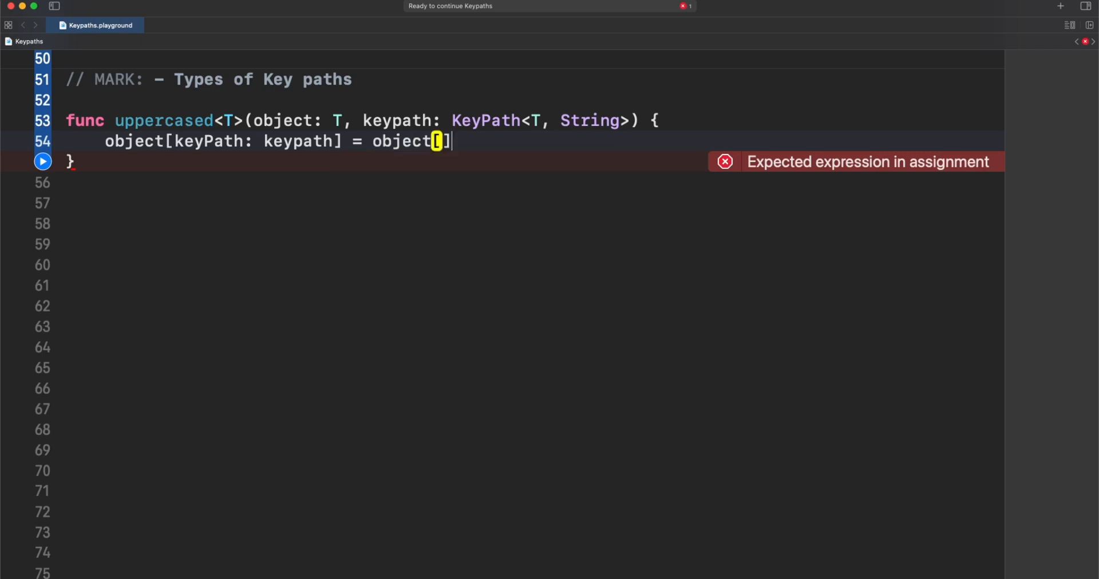
text(keyPath: keypath)
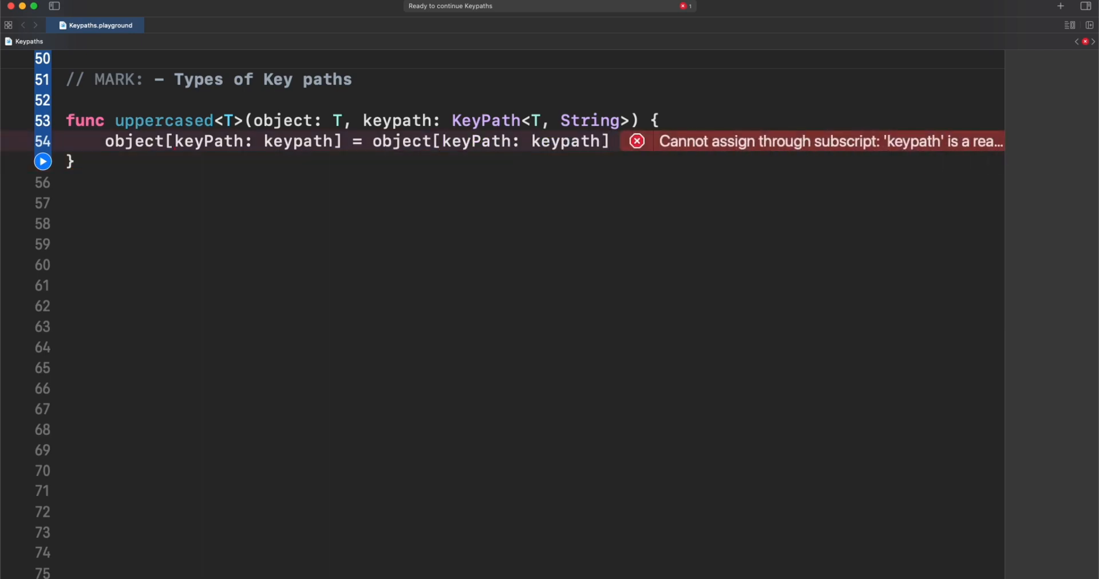
- Append .uppercased() to the assignment and mark the object parameter inout
text(.uppercased()
text(Writable)
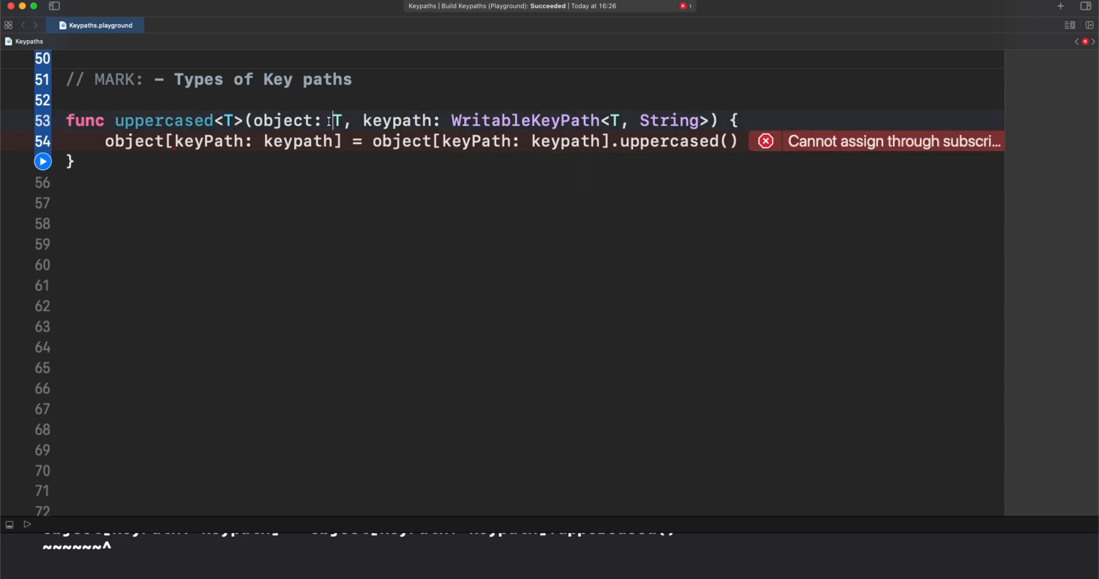
text(inout)
click(527, 223)
text(up)
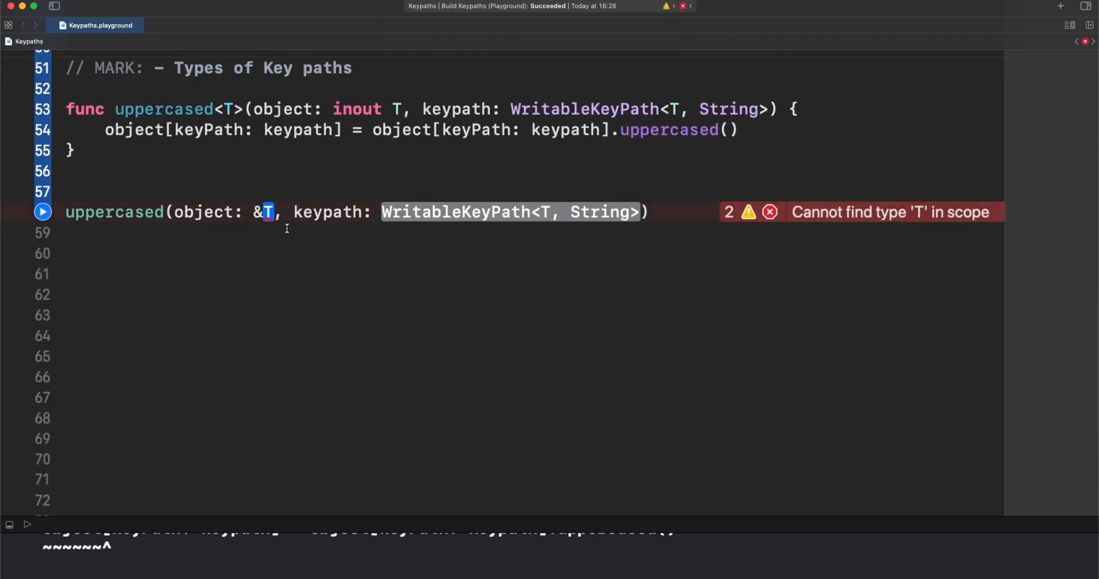
- Call uppercased with &person1 and \Person.name, add print(person1.name), and expand the conversion error
text(person1)
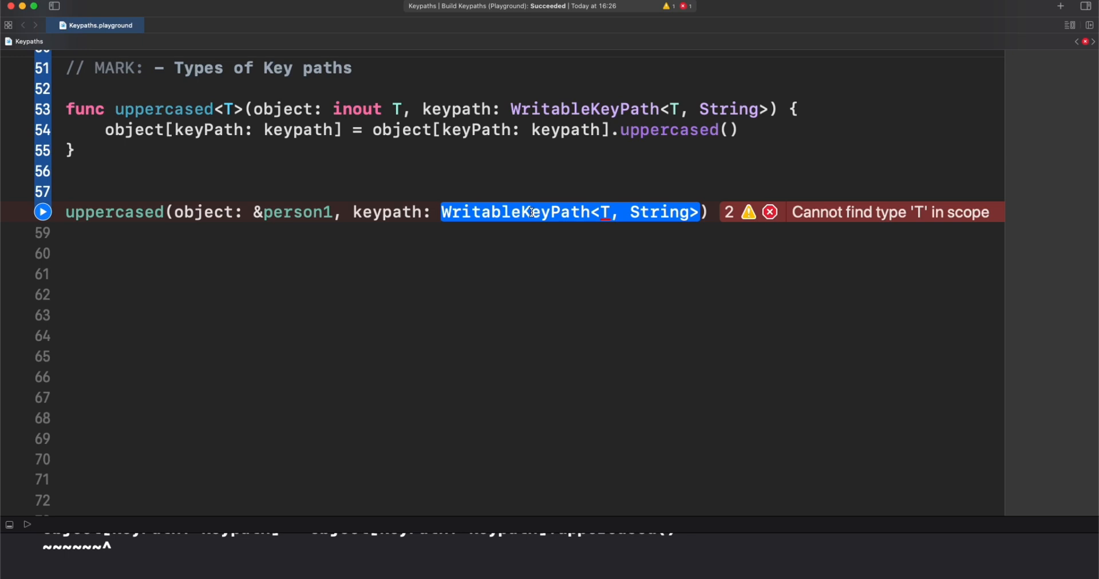
text(\Person.name)
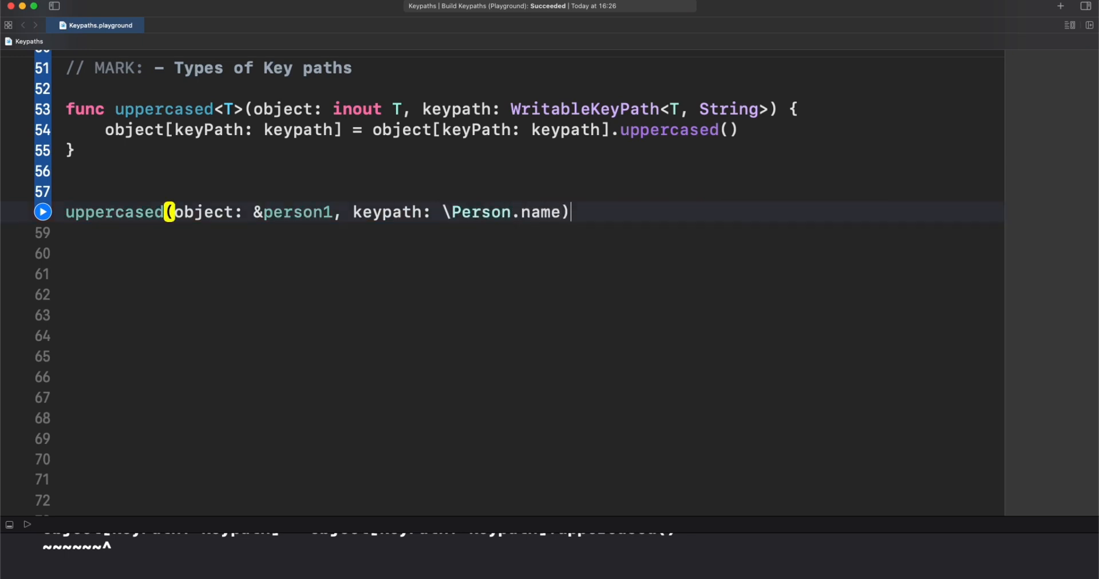
text(print(person1.name)
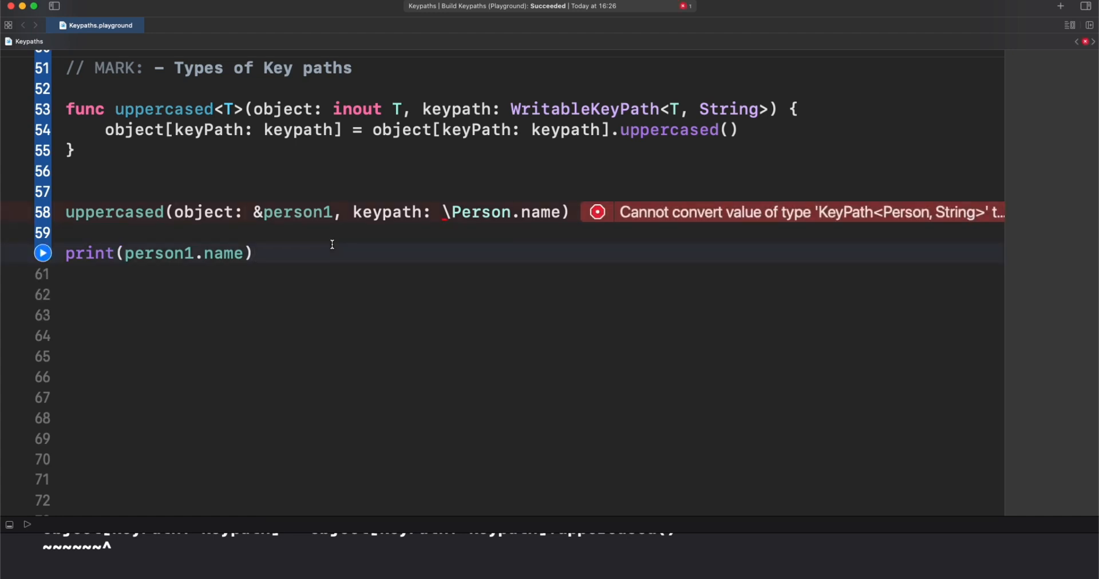
mouse_move(548, 253)
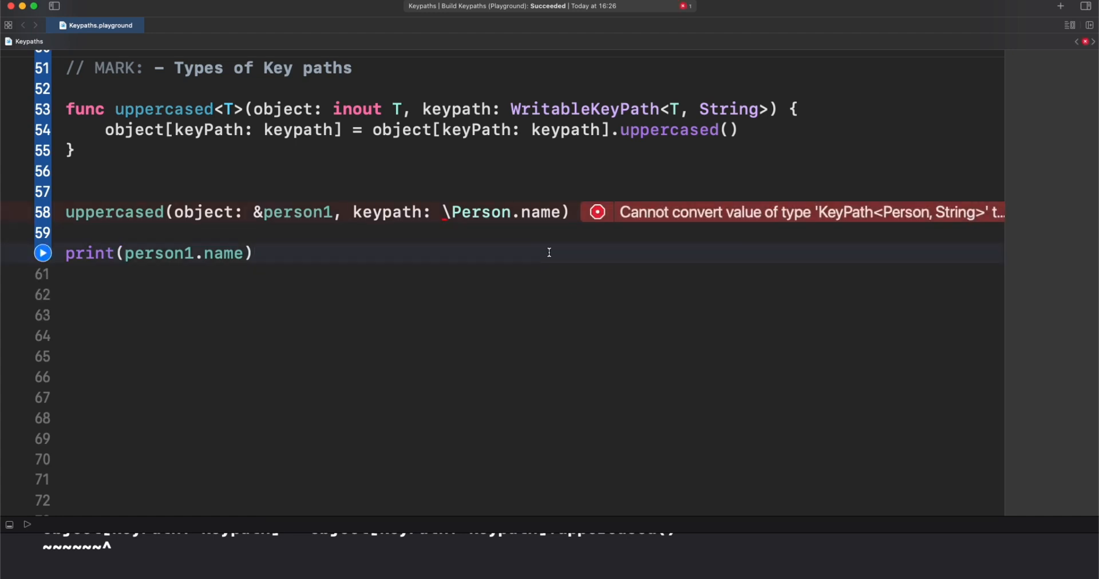
click(254, 253)
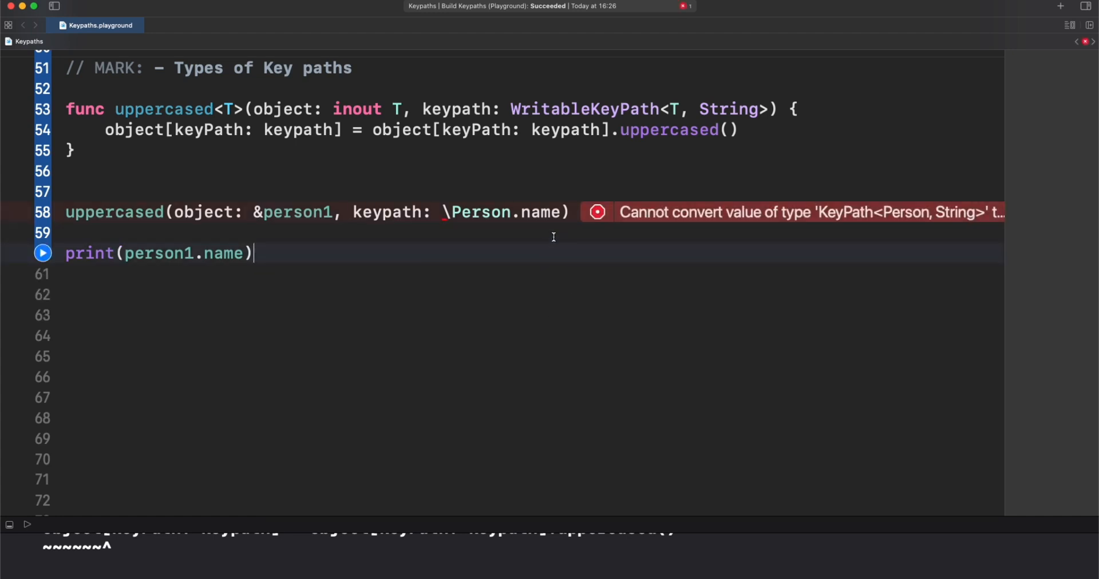
click(597, 212)
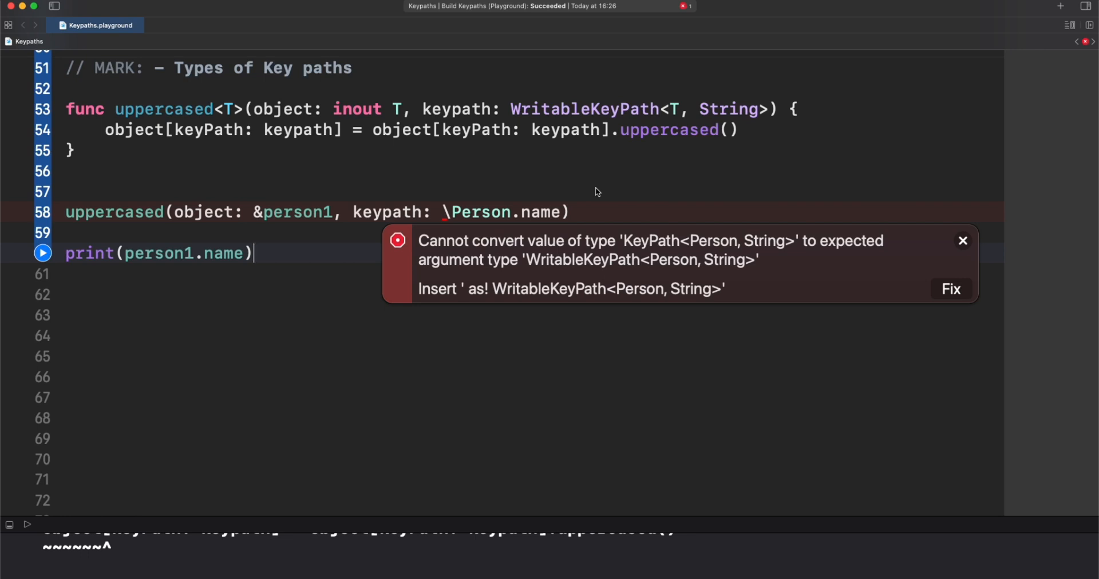
- Apply the forced cast to WritableKeyPath<Person, String> and run to see the could-not-cast error
click(950, 288)
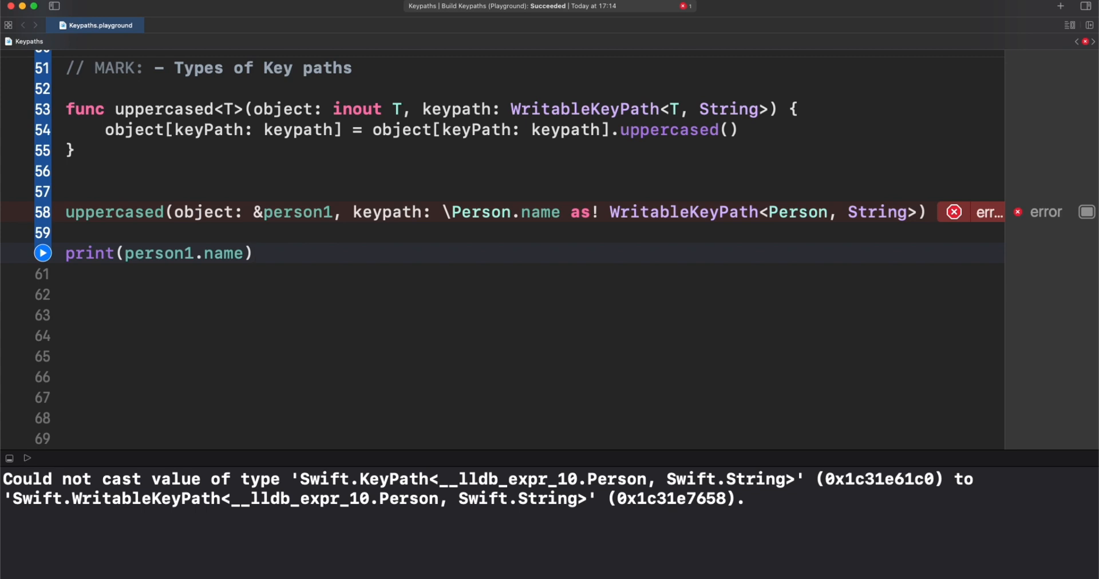
click(255, 253)
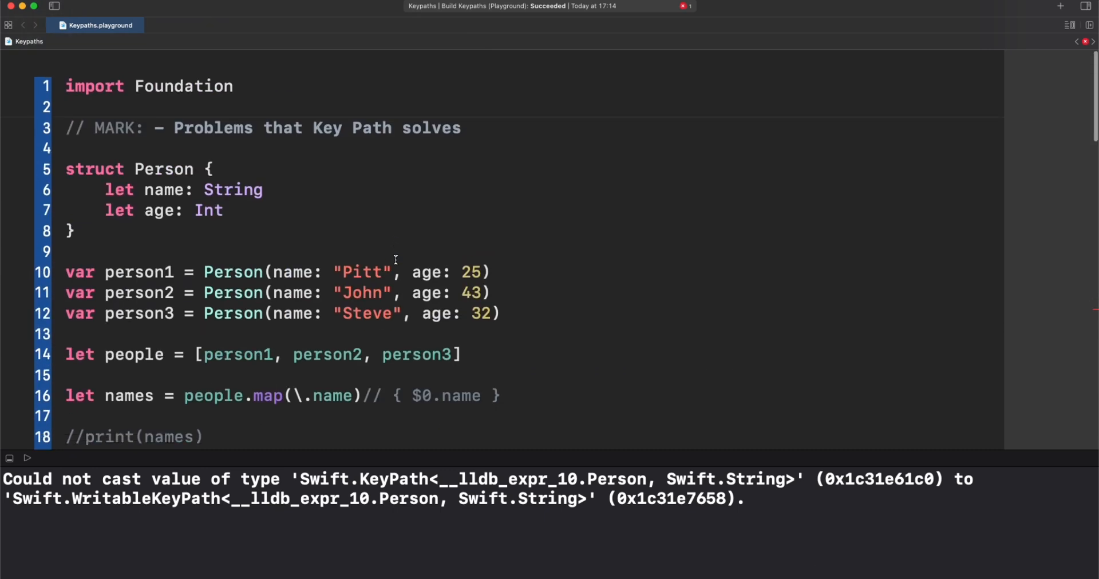
- Change the Person struct's name property from let to var
scroll(down, 3)
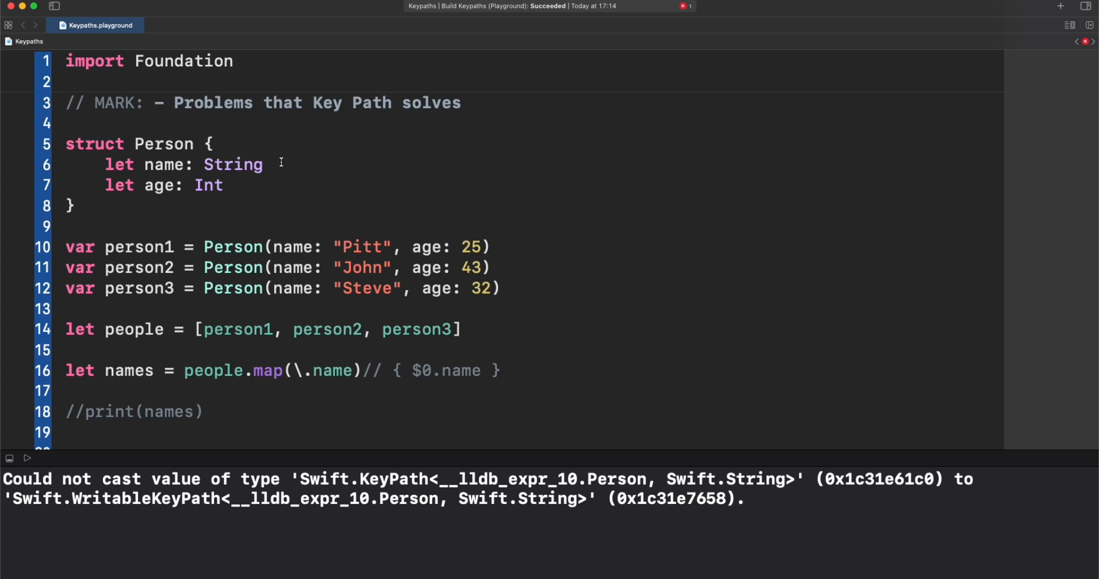
double_click(118, 165)
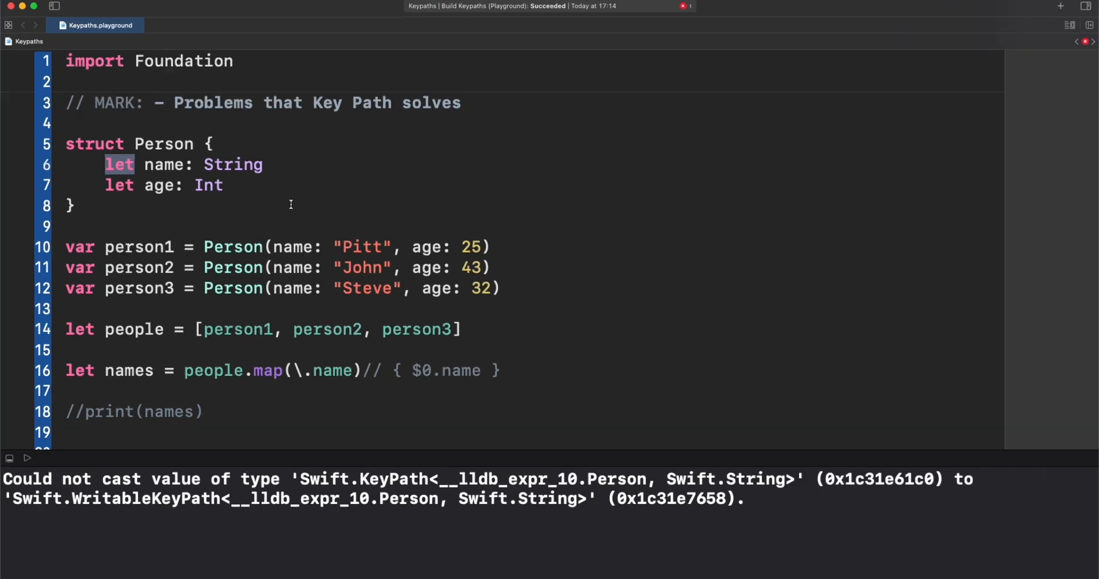
mouse_move(134, 148)
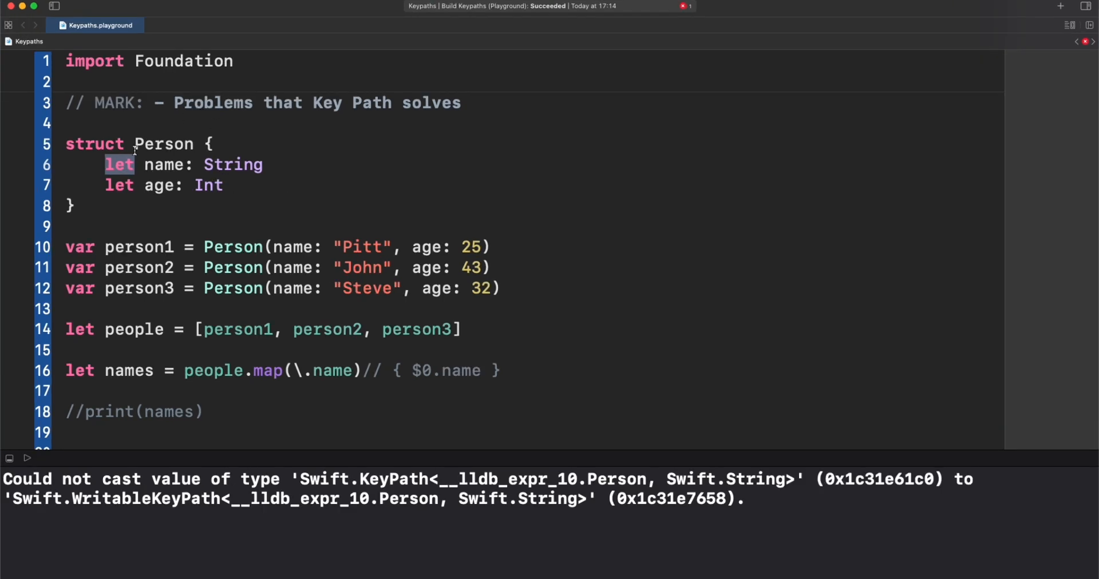
text(var)
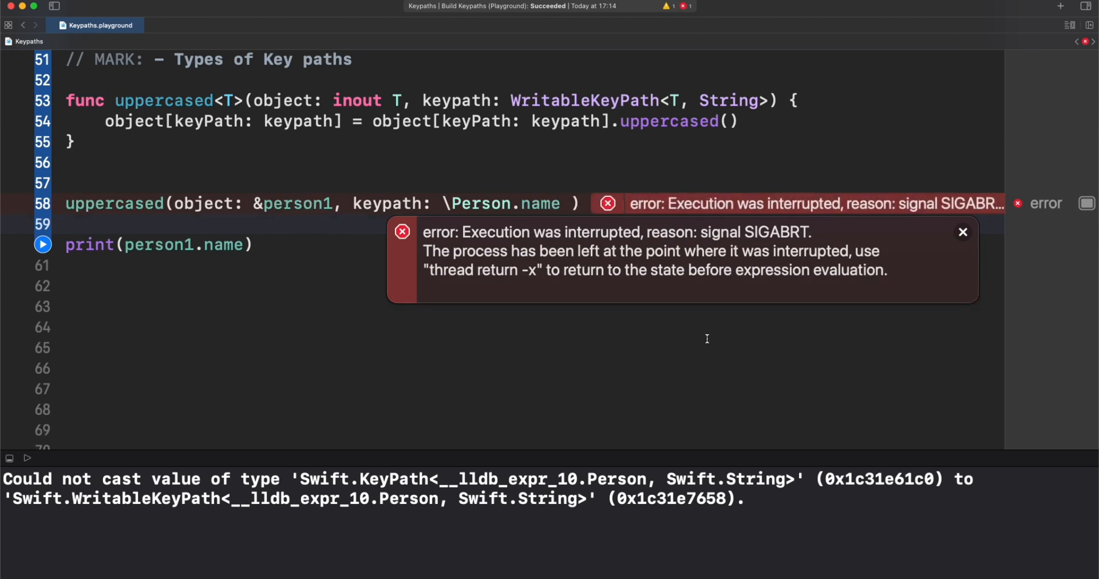
- Dismiss the SIGABRT popup and rerun so the console prints PITT
click(962, 232)
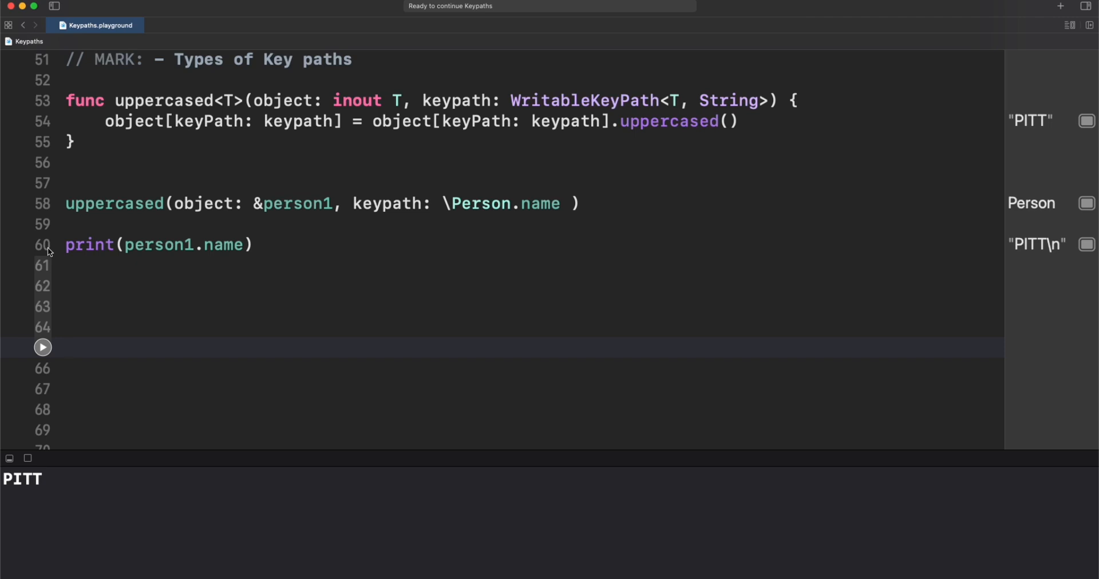
click(67, 347)
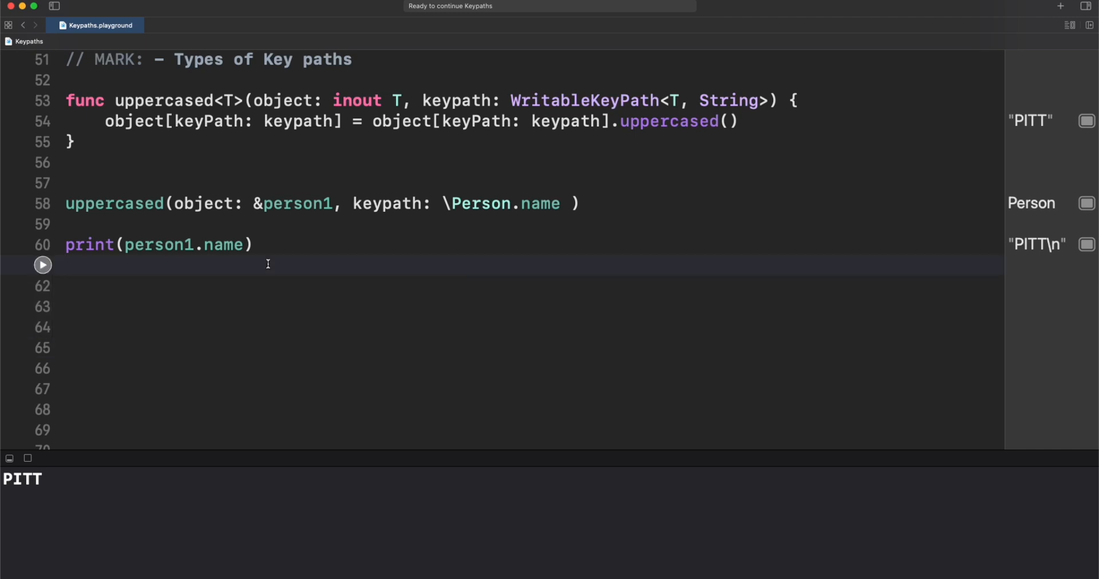
- Declare var aCEO = "Tim Apple" below the print statement
text(var aCEO = "Ti")
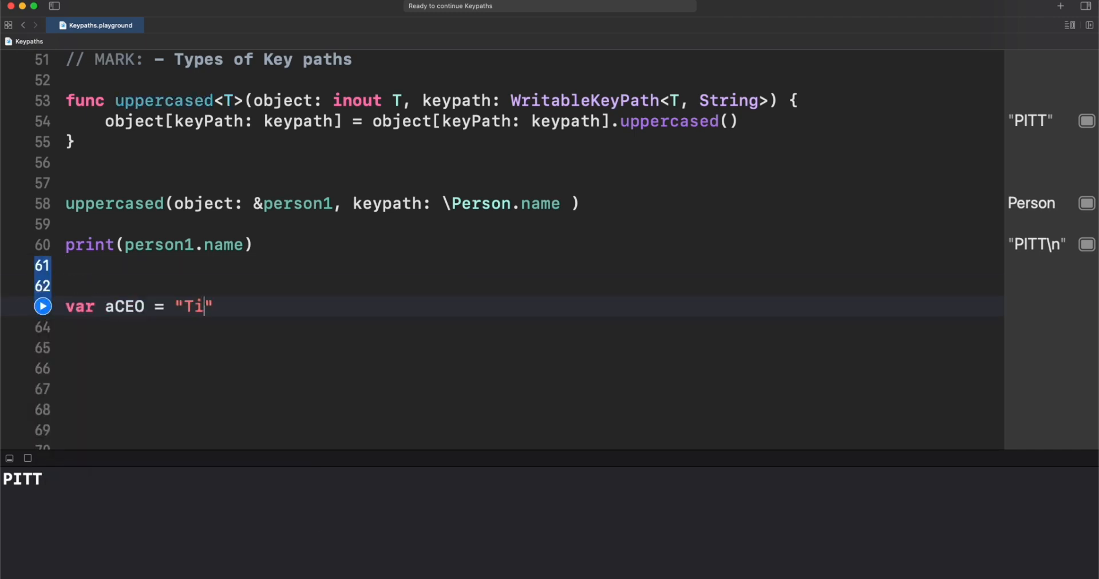
text(m Apple")
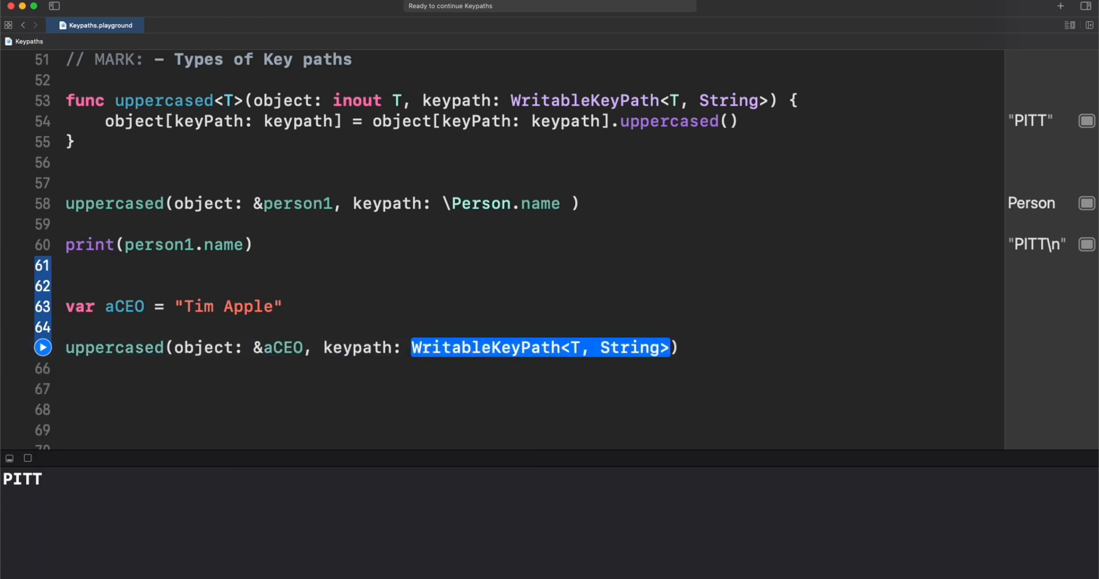